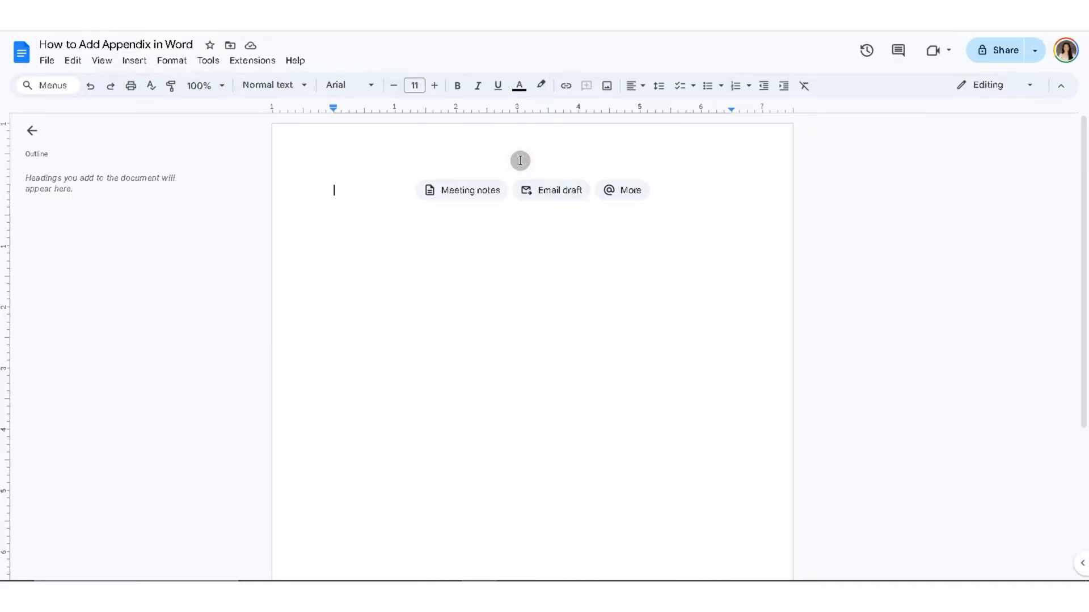
- Type 'Appendix' on the first line and select the word
text(Appen)
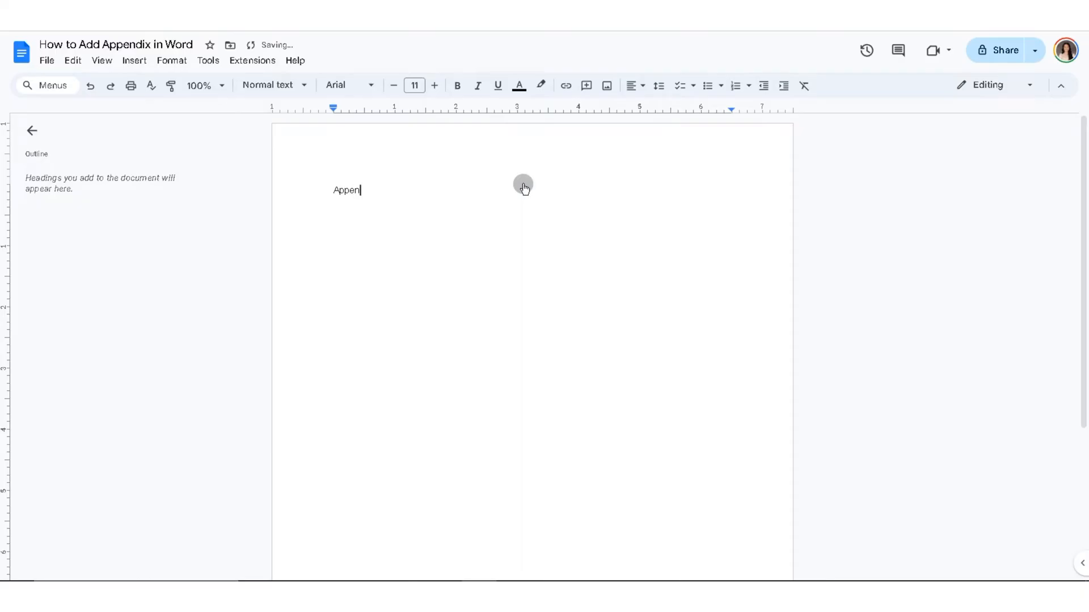
text(dix)
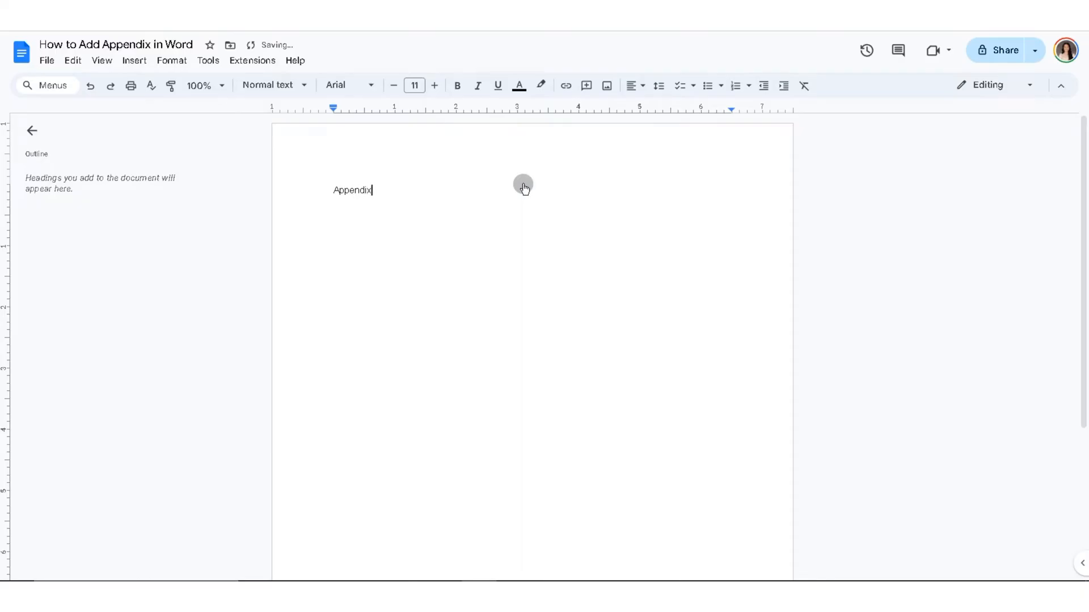
double_click(351, 190)
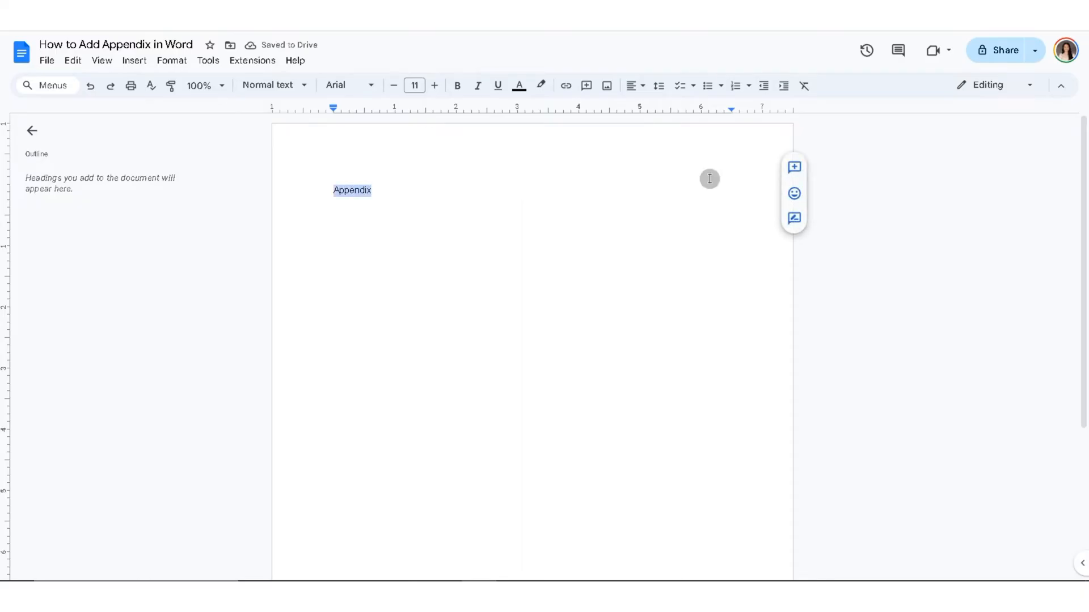
- Set 'Appendix' to 24 pt bold and center it on the page
click(414, 85)
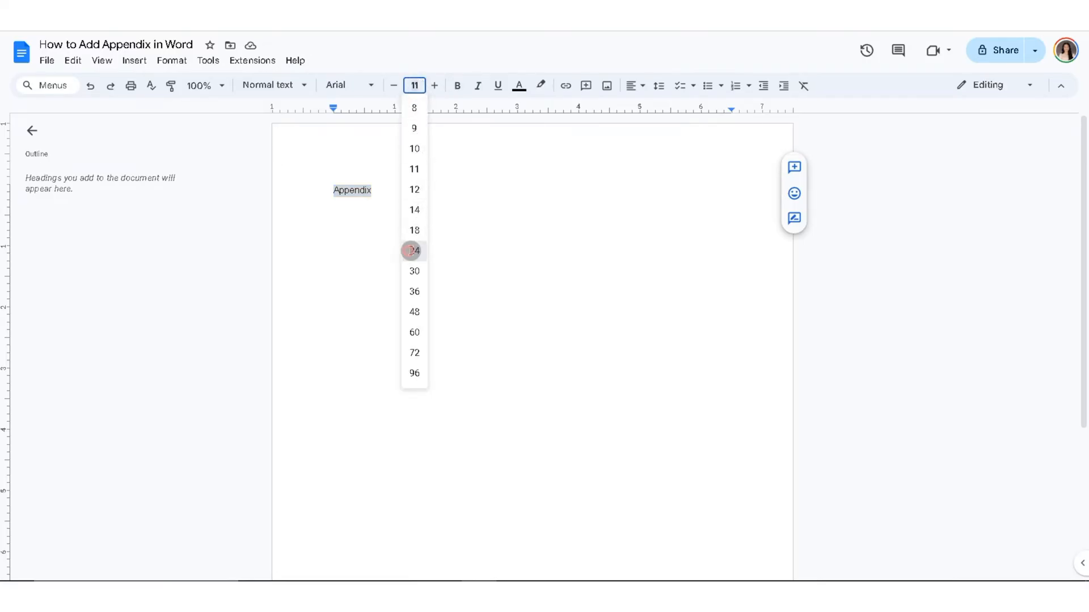
click(414, 250)
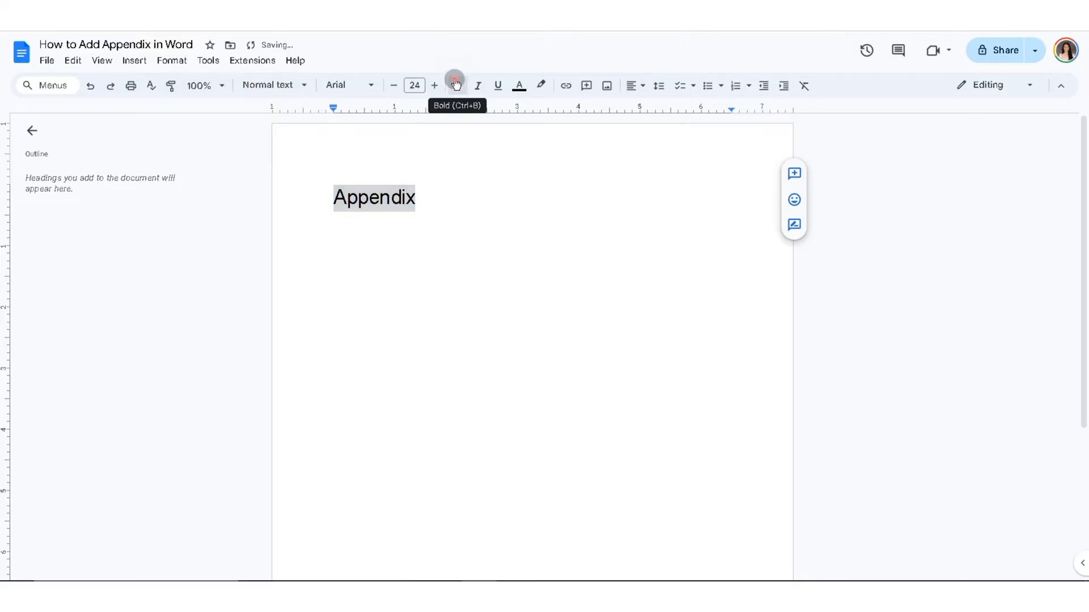
click(456, 85)
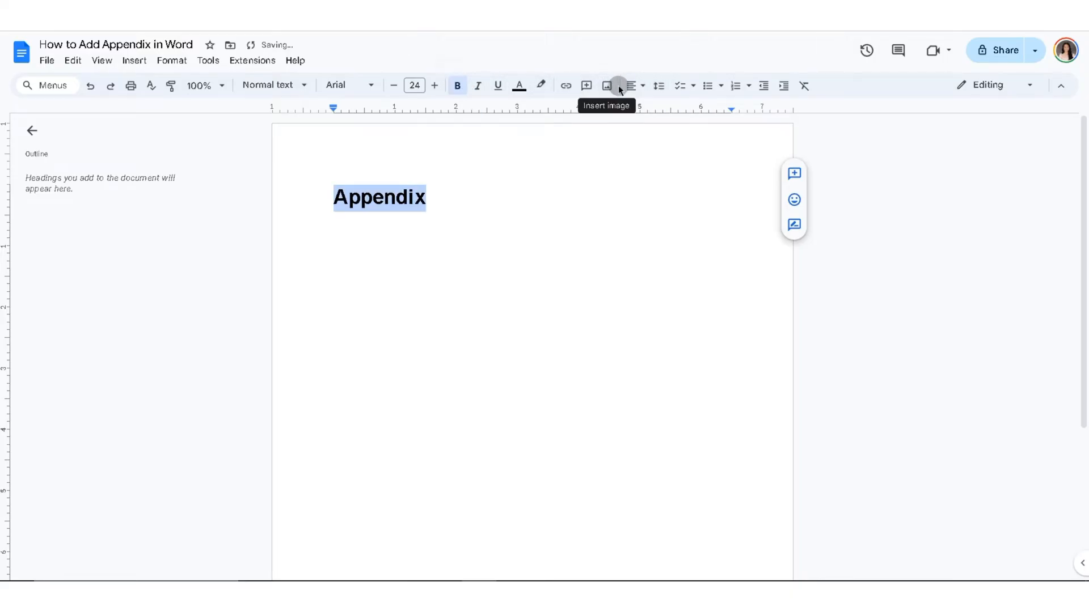
mouse_move(629, 88)
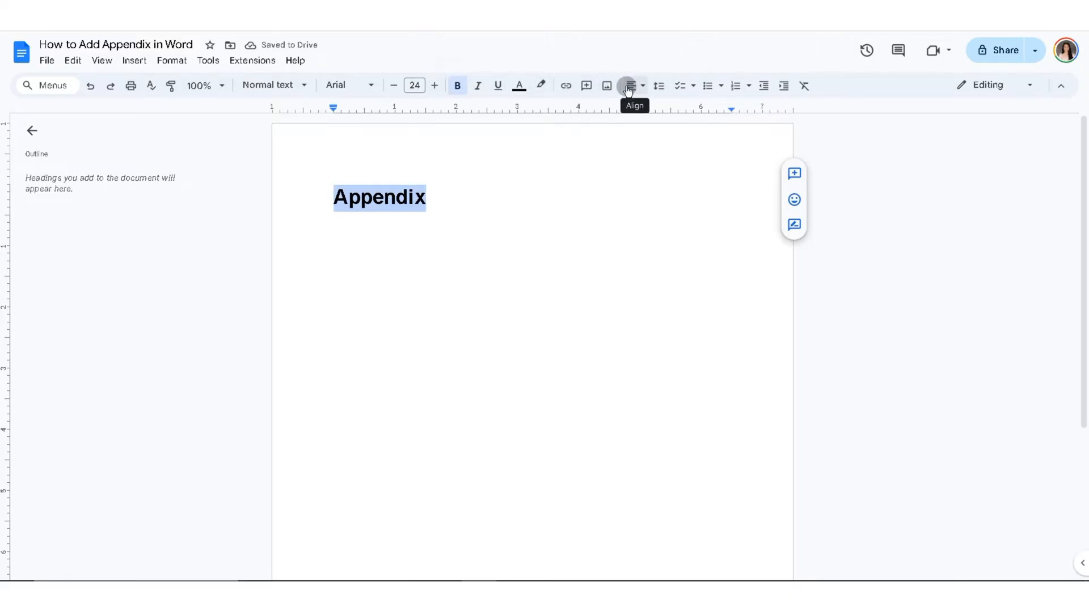
click(628, 86)
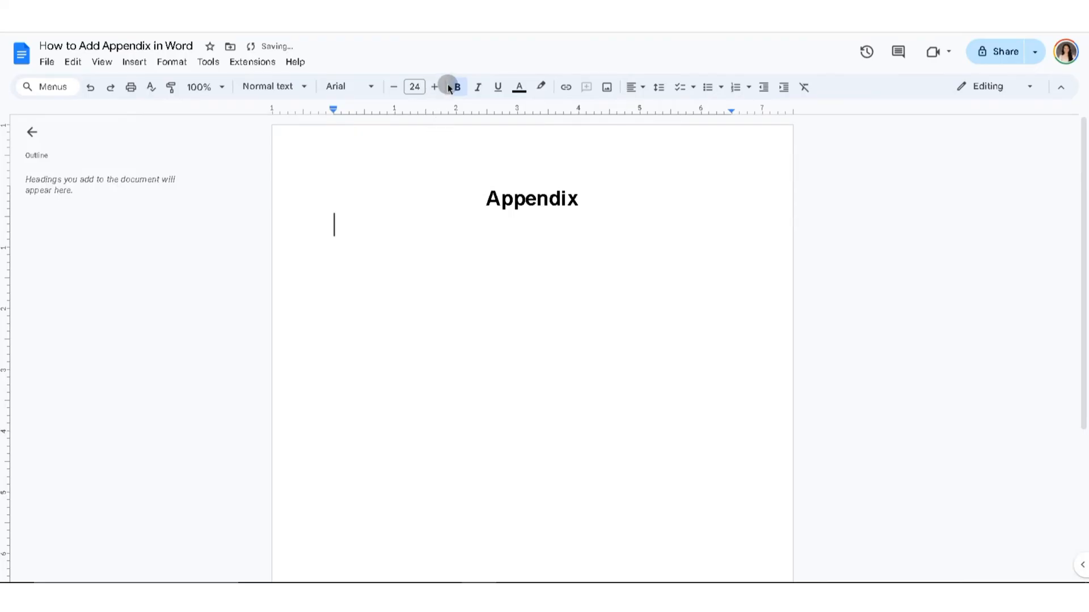
- Toggle bold and reduce the new line's font size to 12 pt
click(392, 87)
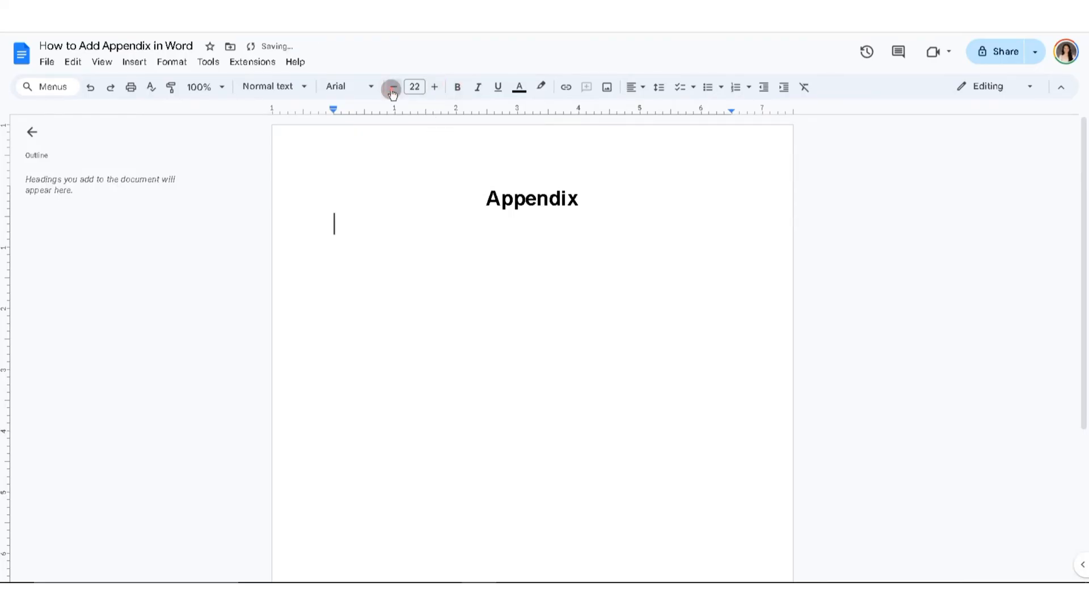
click(392, 87)
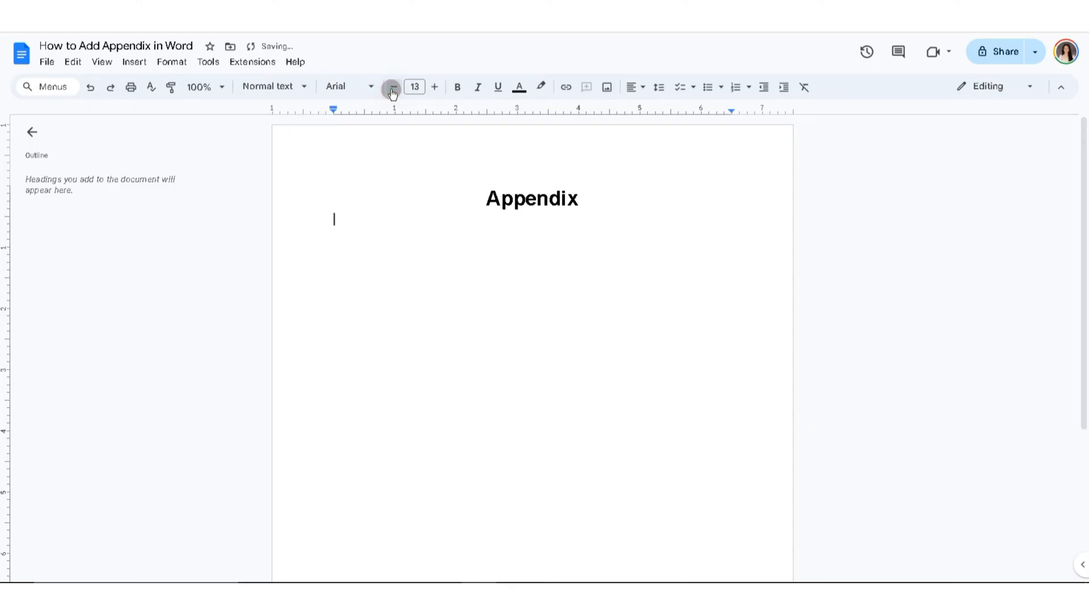
click(393, 86)
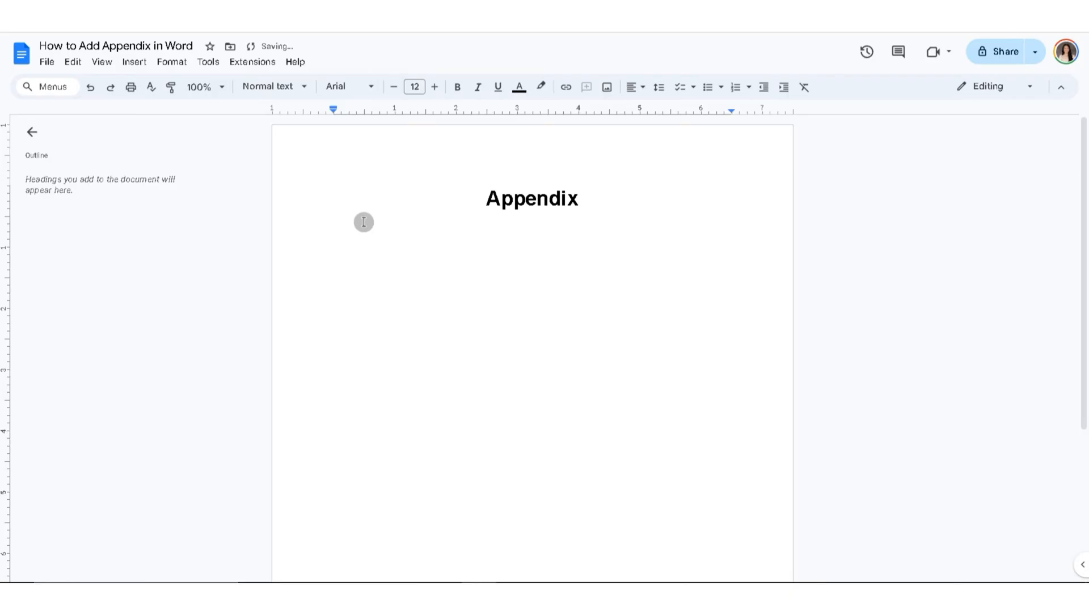
- Type 'Appendix A:' and 'Sample' on separate lines under the heading
text(Apper)
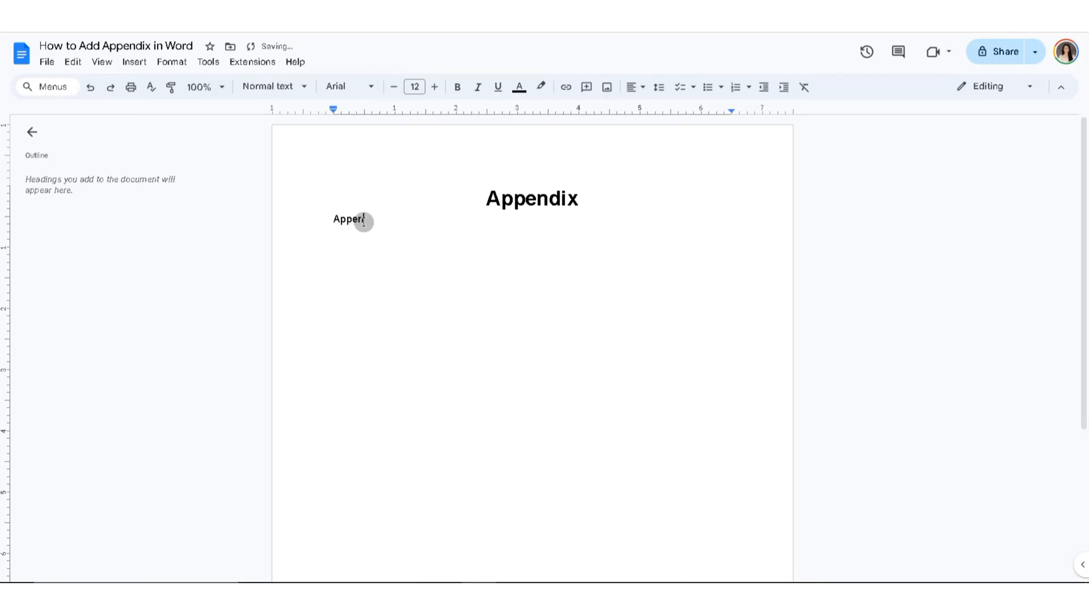
text(dix A:)
text(Sam)
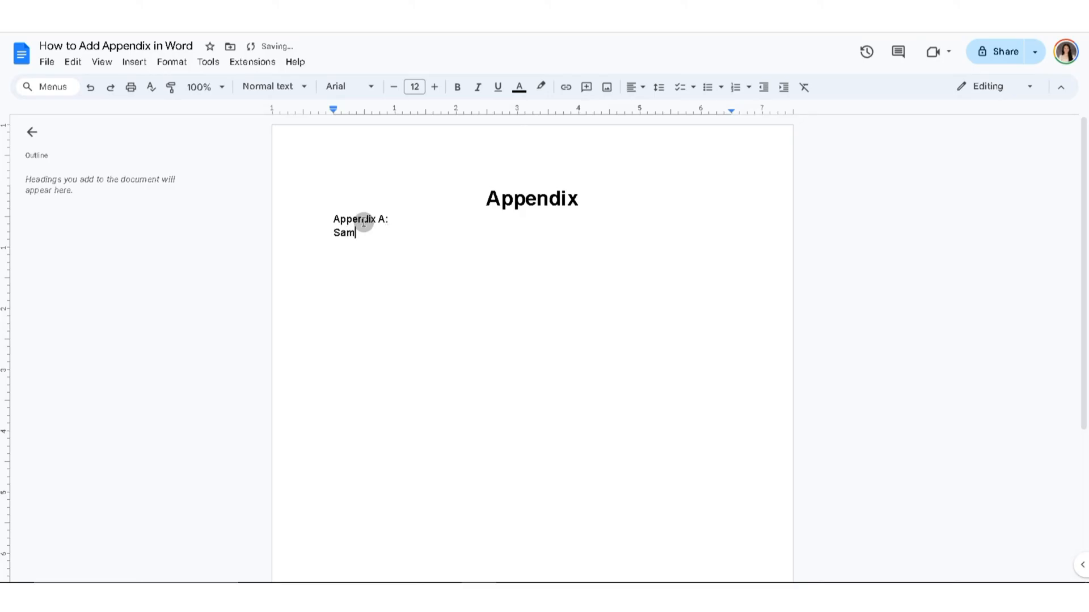
text(pe)
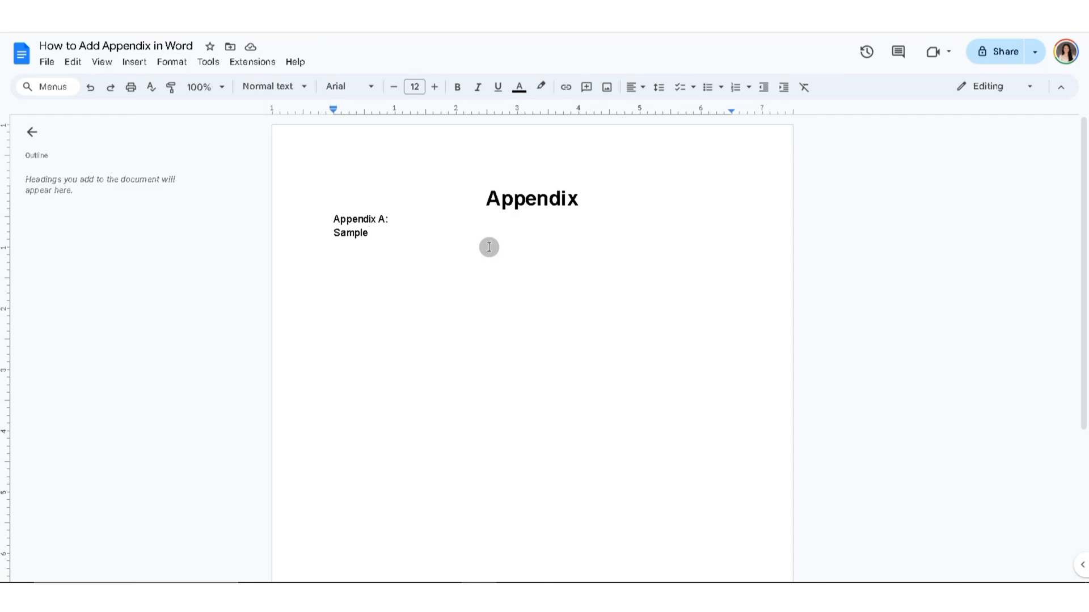
mouse_move(434, 239)
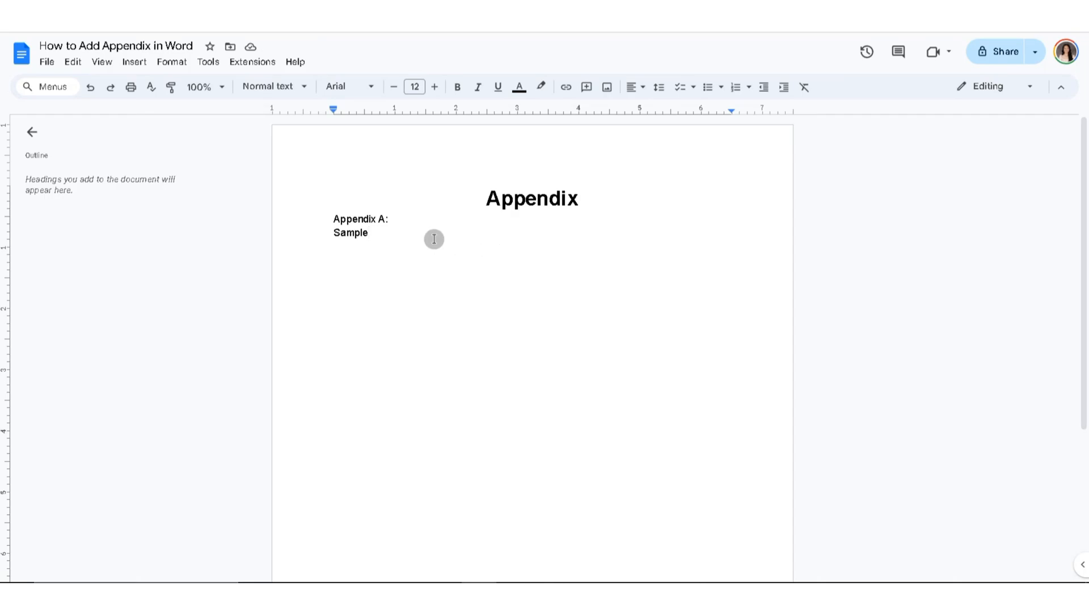